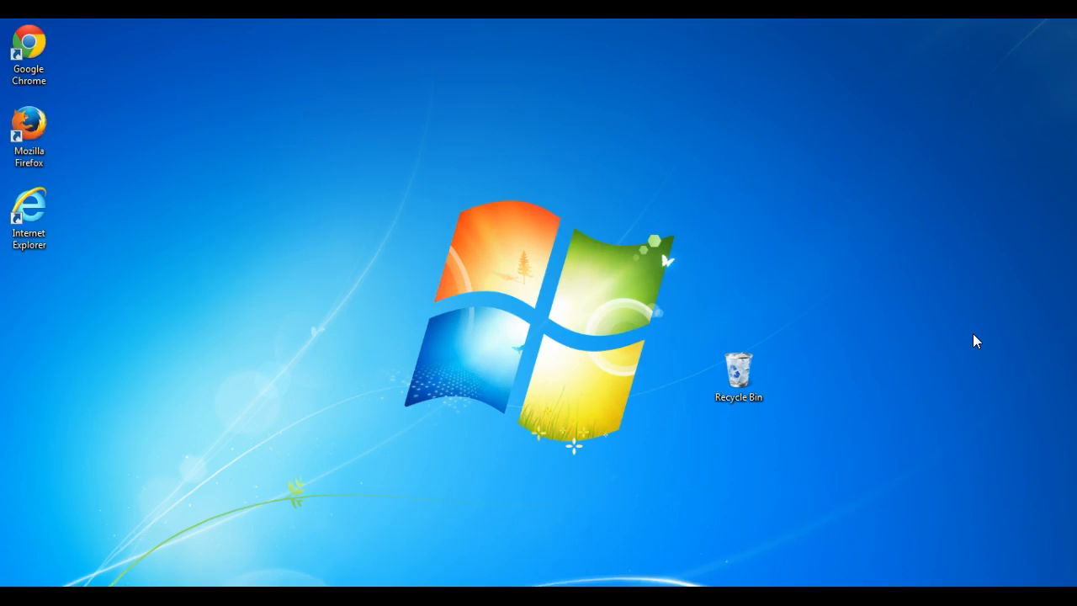
Step: Launch Firefox from its desktop shortcut
click(29, 130)
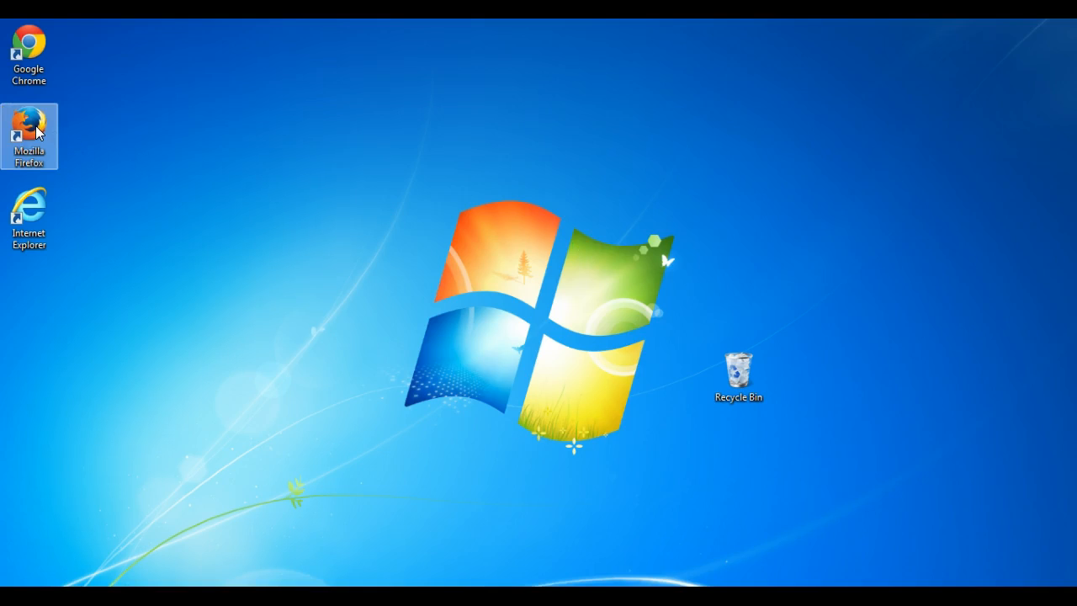
double_click(29, 126)
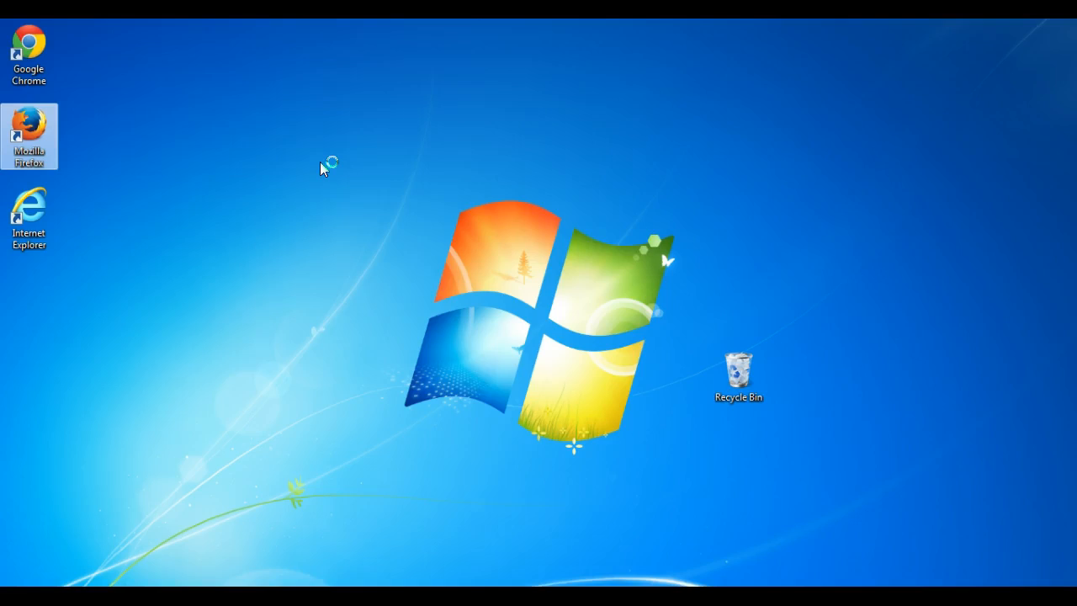
double_click(28, 136)
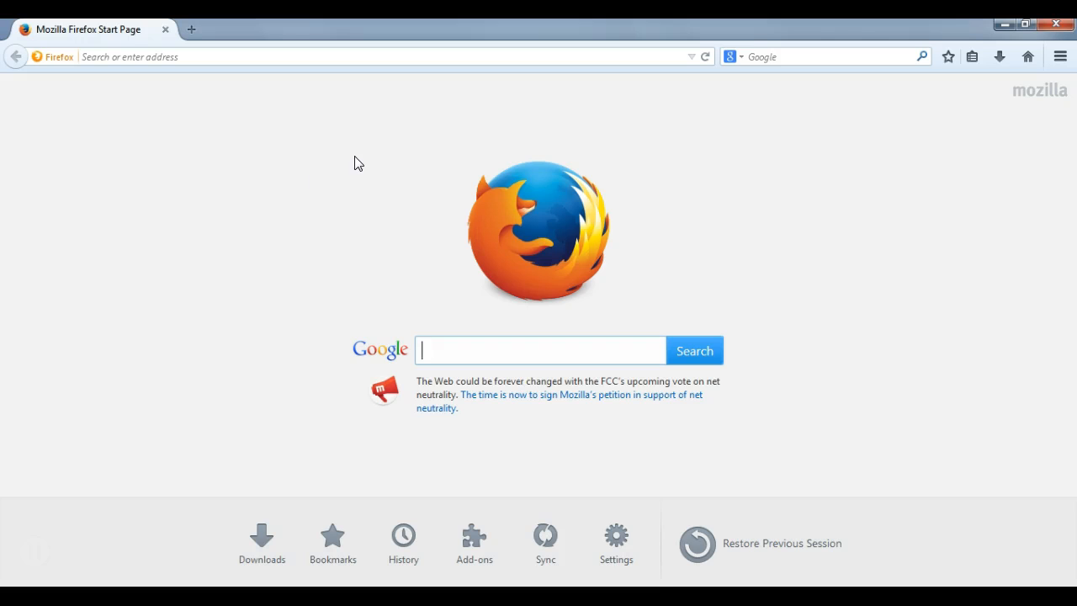
mouse_move(915, 101)
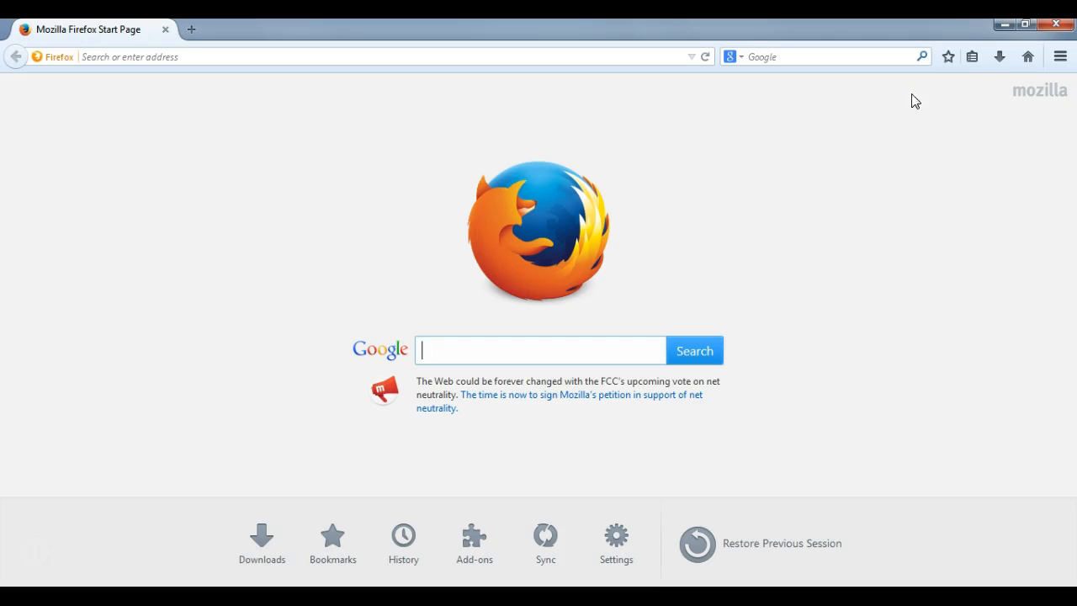
mouse_move(972, 56)
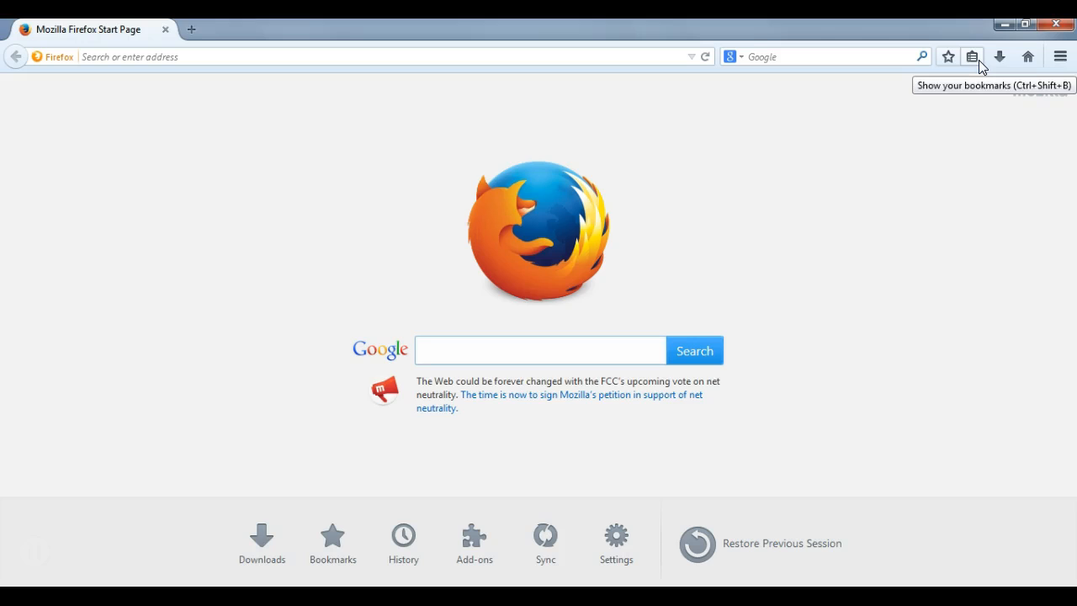
click(539, 350)
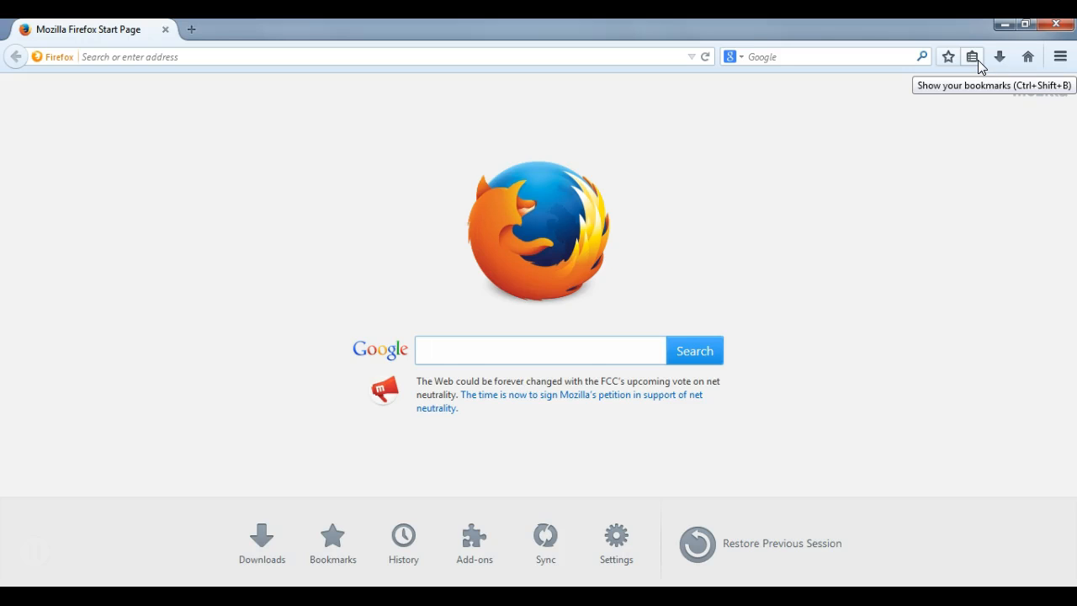
mouse_move(1059, 56)
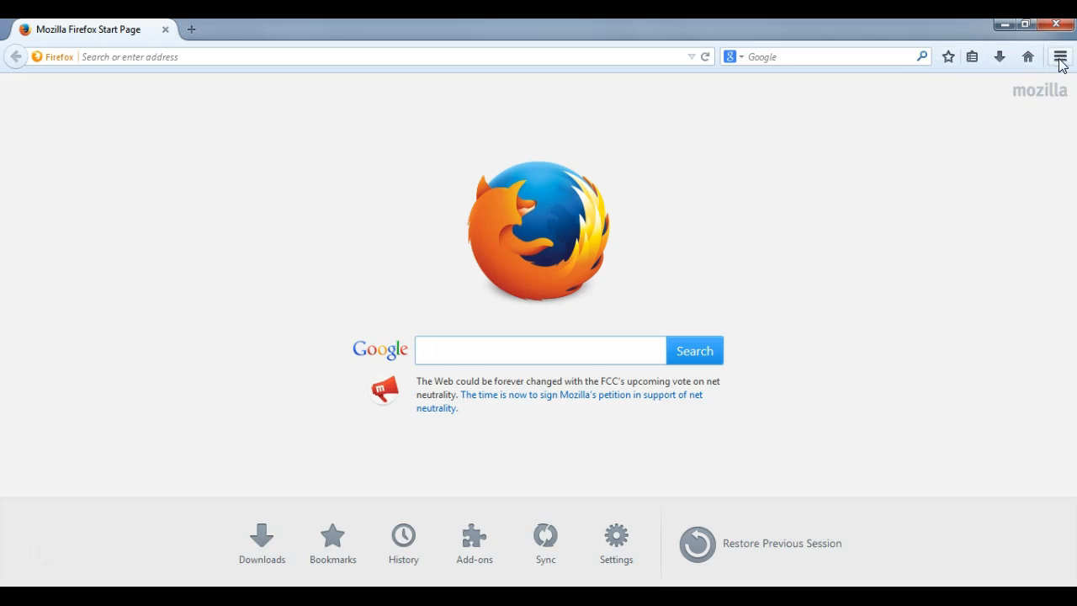
click(1059, 57)
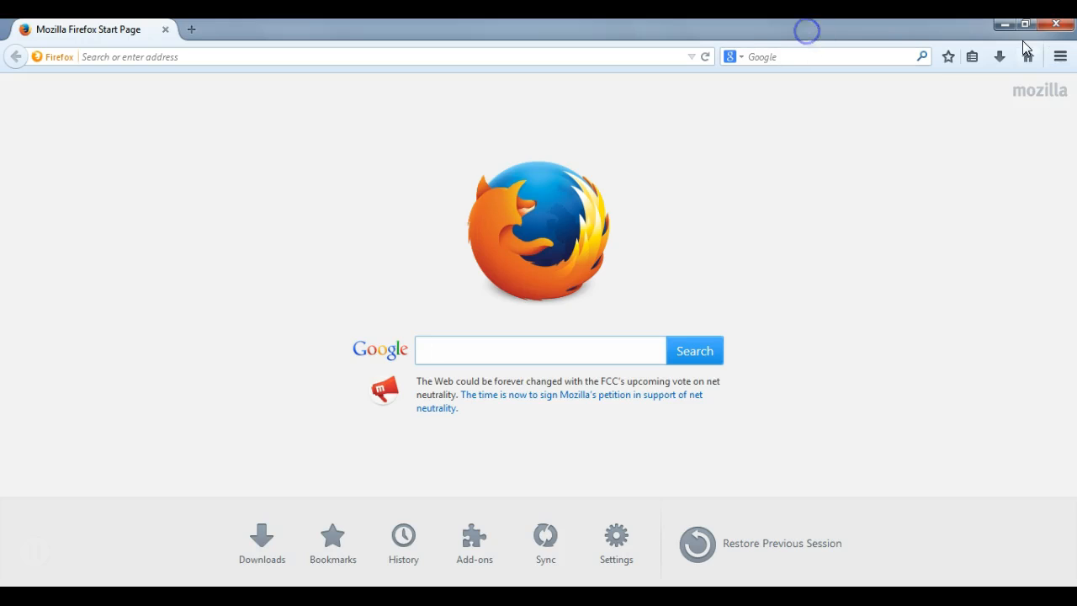
mouse_move(972, 56)
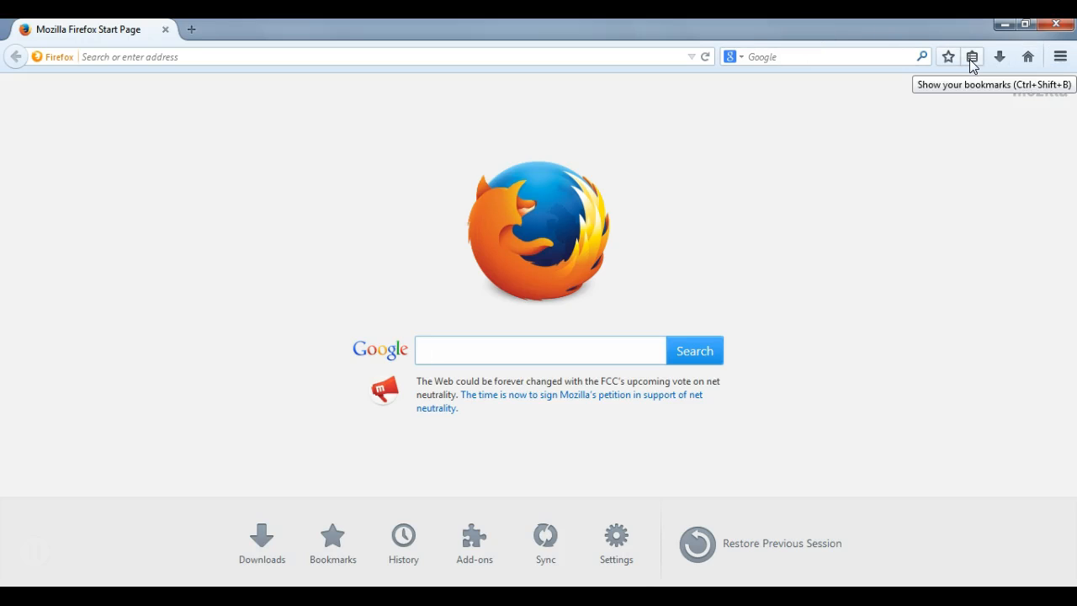
Step: Open the bookmarks toolbar menu listing folders and Show All Bookmarks
click(972, 57)
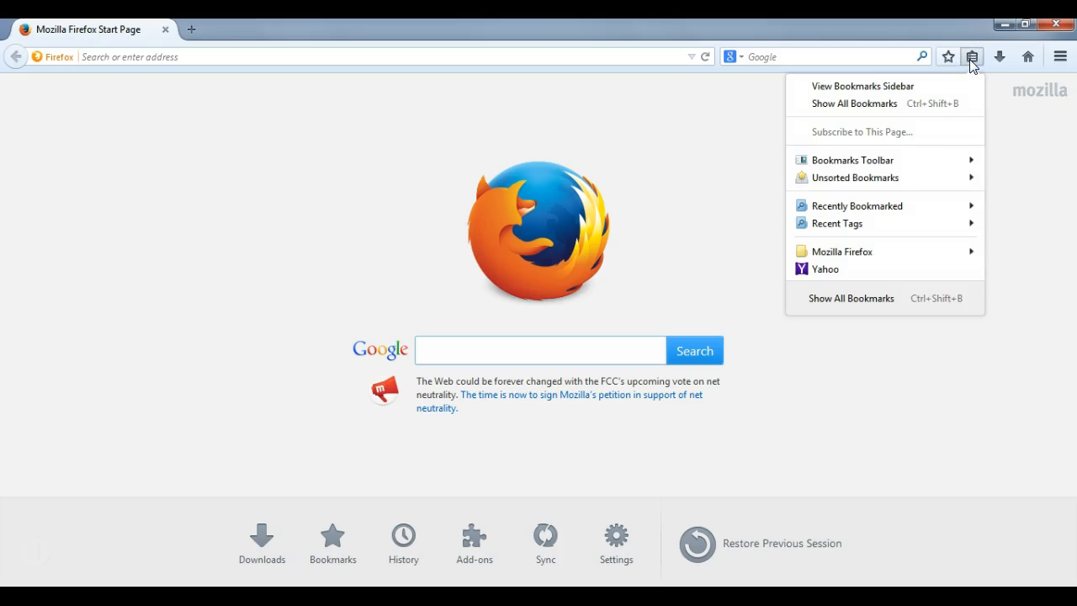
mouse_move(853, 104)
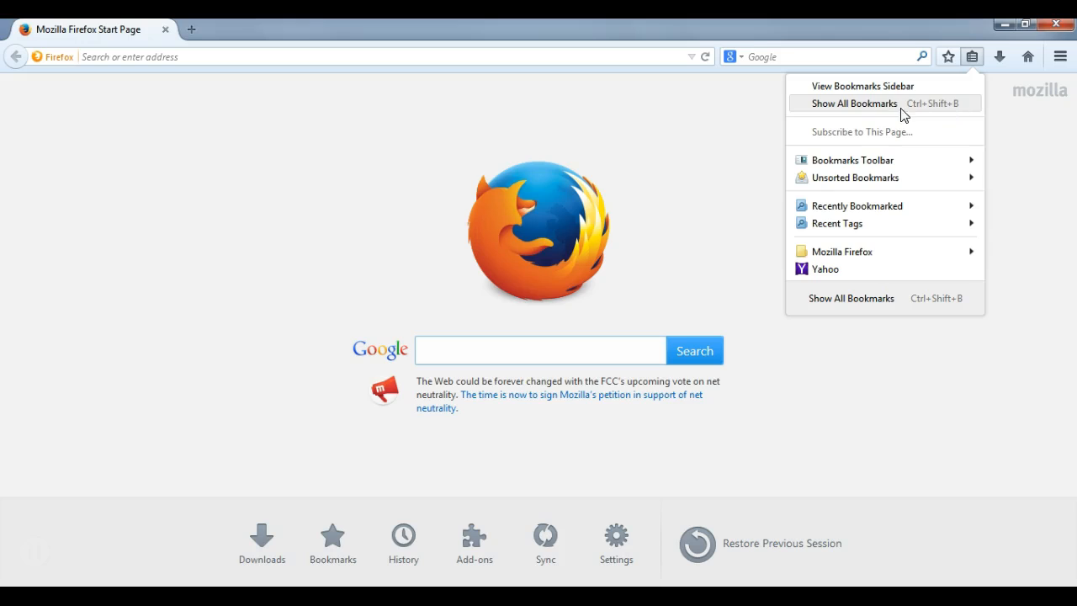
mouse_move(847, 110)
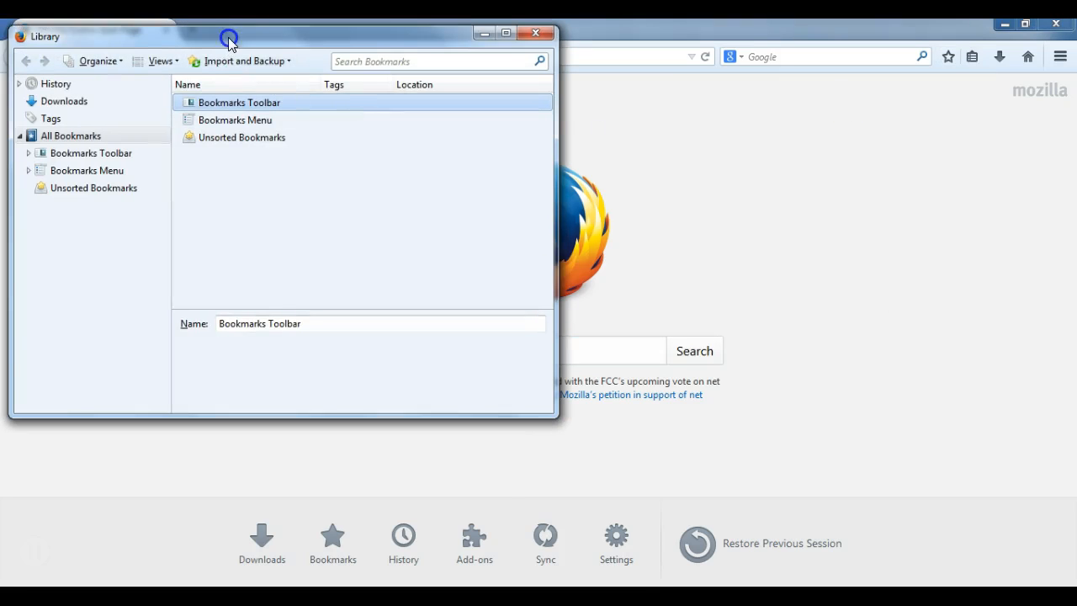
Step: Center the Library window and start a dated JSON bookmarks backup to the Desktop
drag(229, 36, 423, 88)
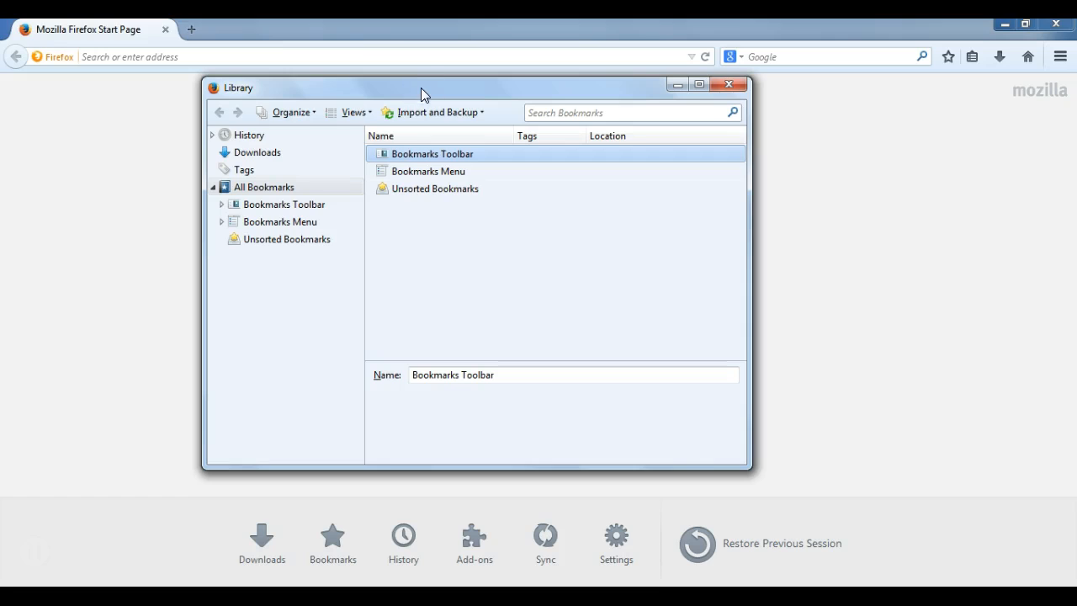
mouse_move(433, 112)
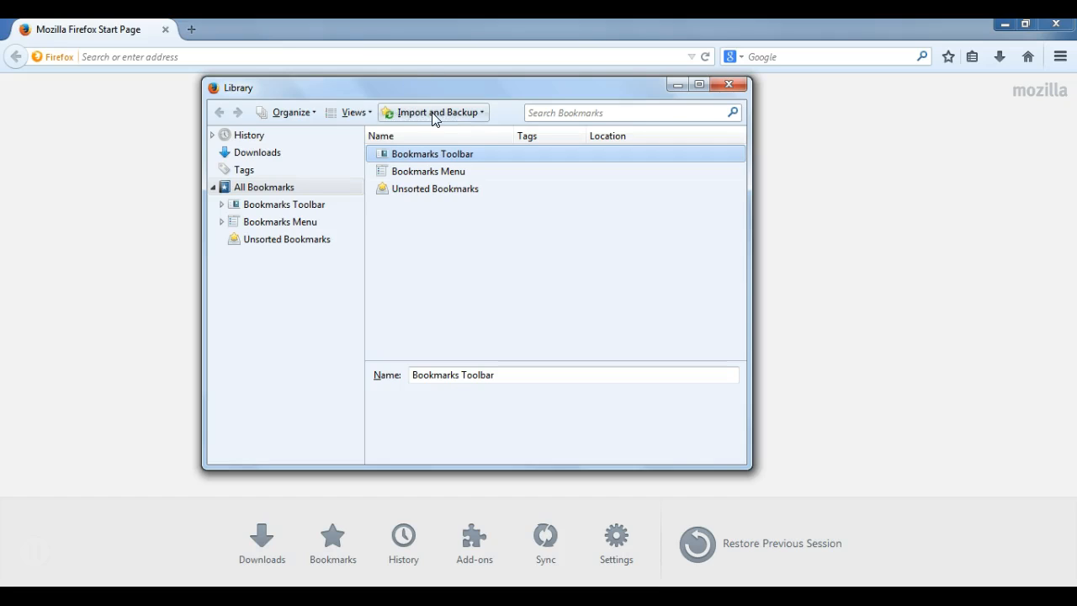
mouse_move(433, 111)
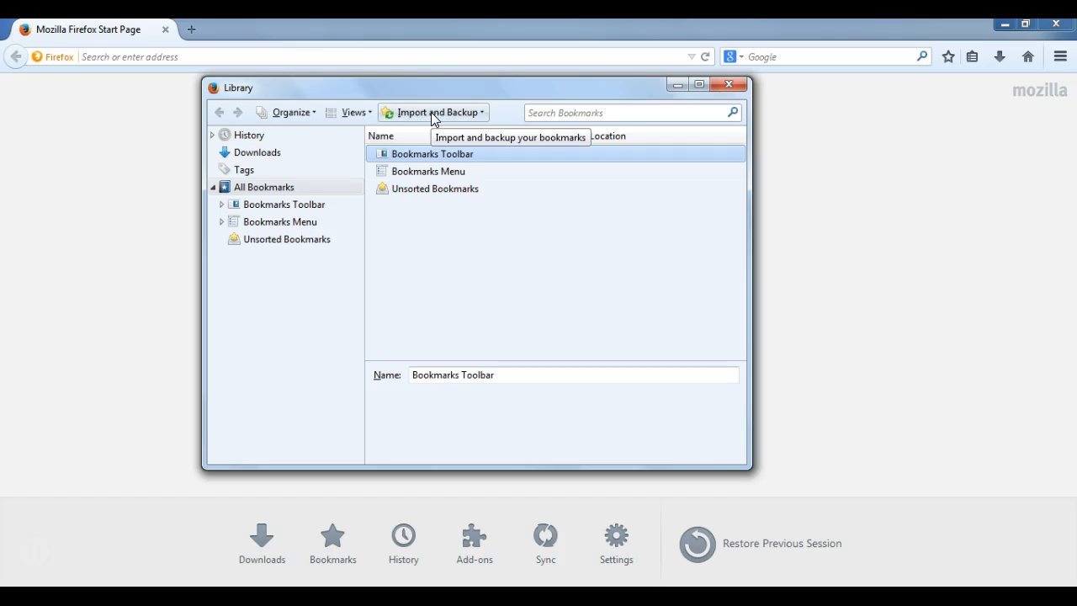
click(433, 112)
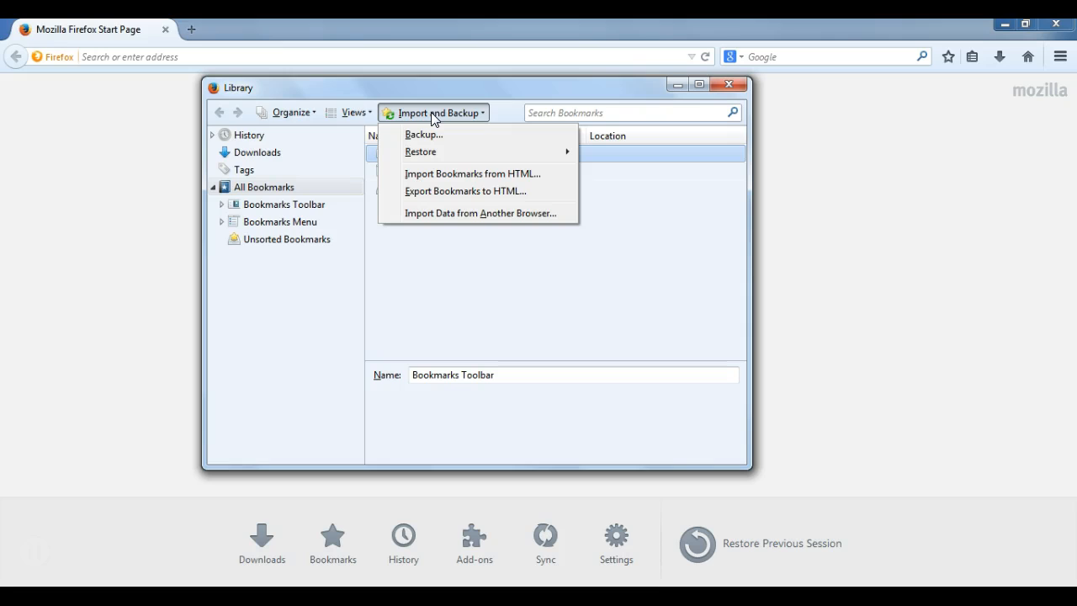
mouse_move(434, 134)
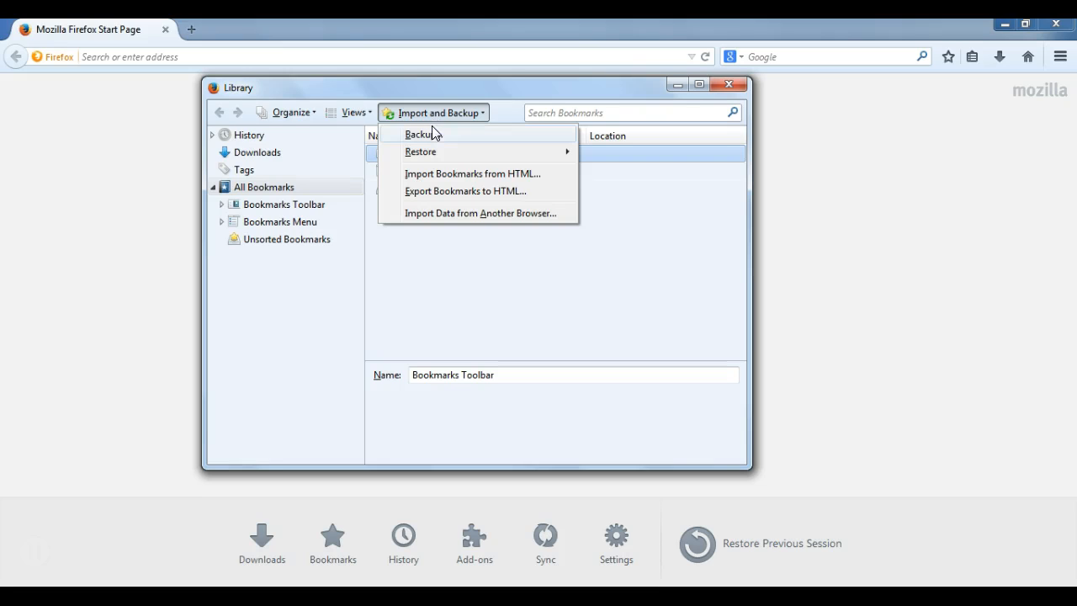
mouse_move(433, 151)
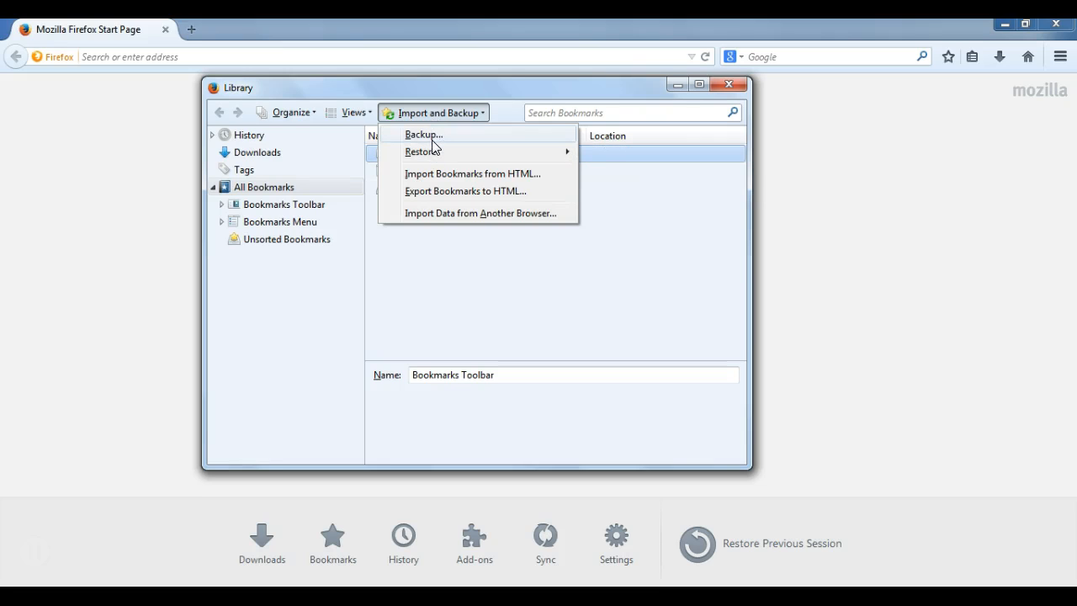
click(423, 135)
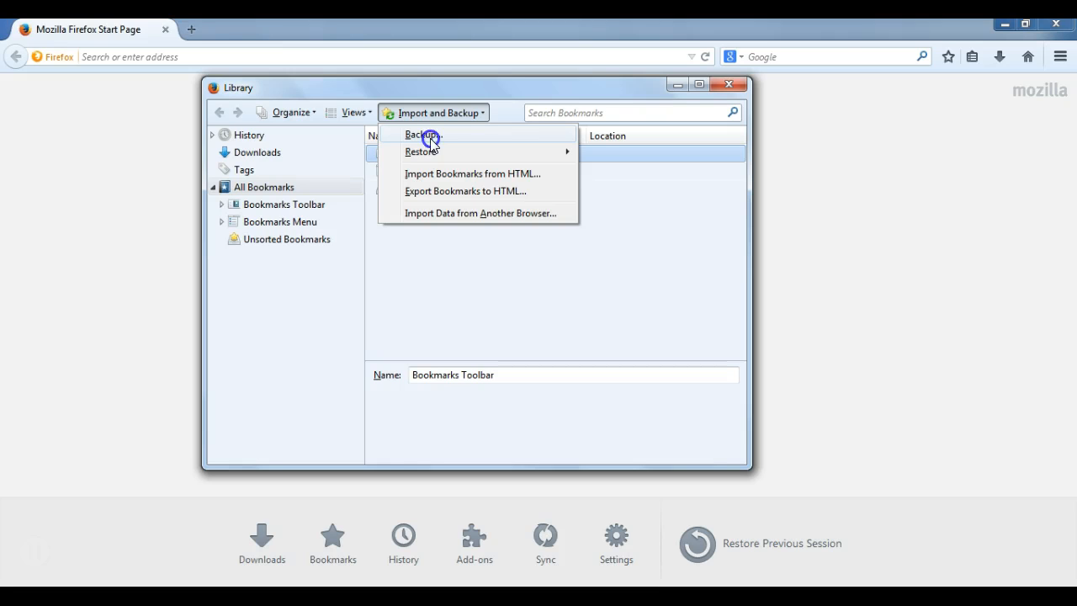
click(419, 134)
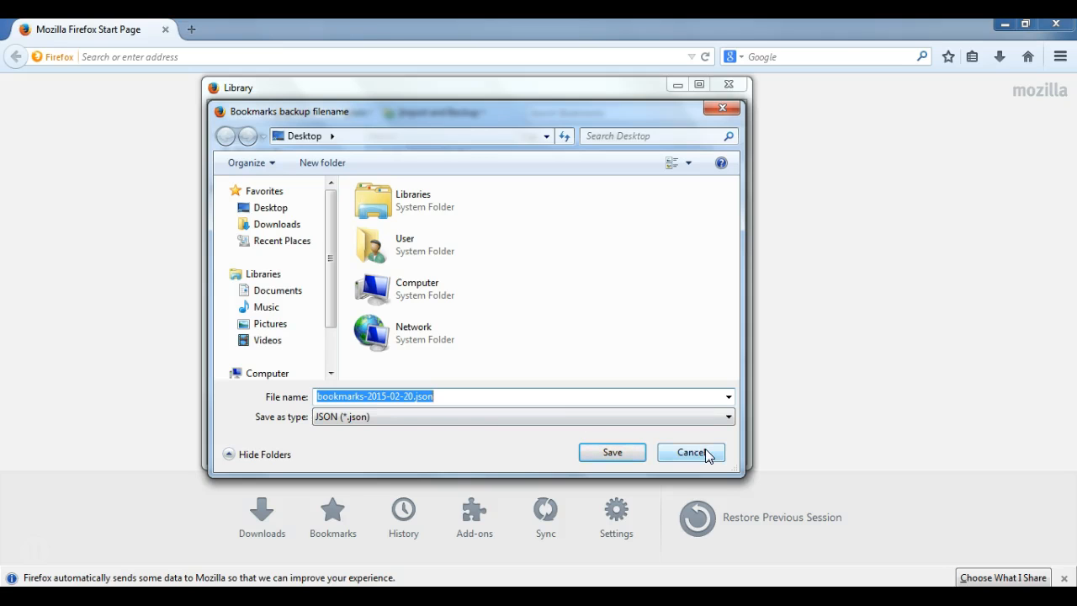
Step: Cancel the JSON backup and reopen the Import and Backup options
click(690, 451)
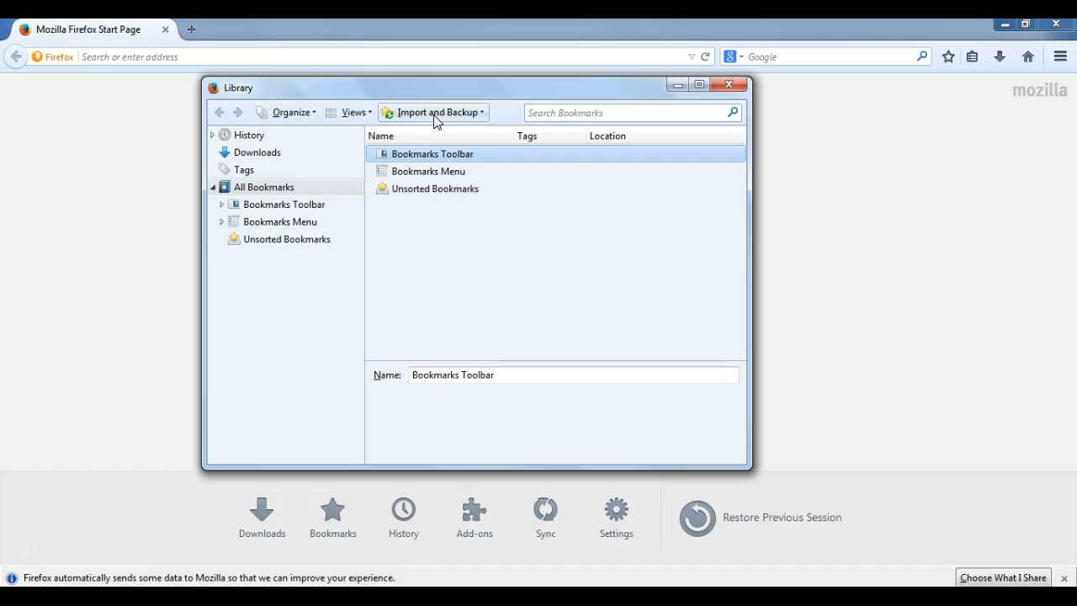
click(434, 112)
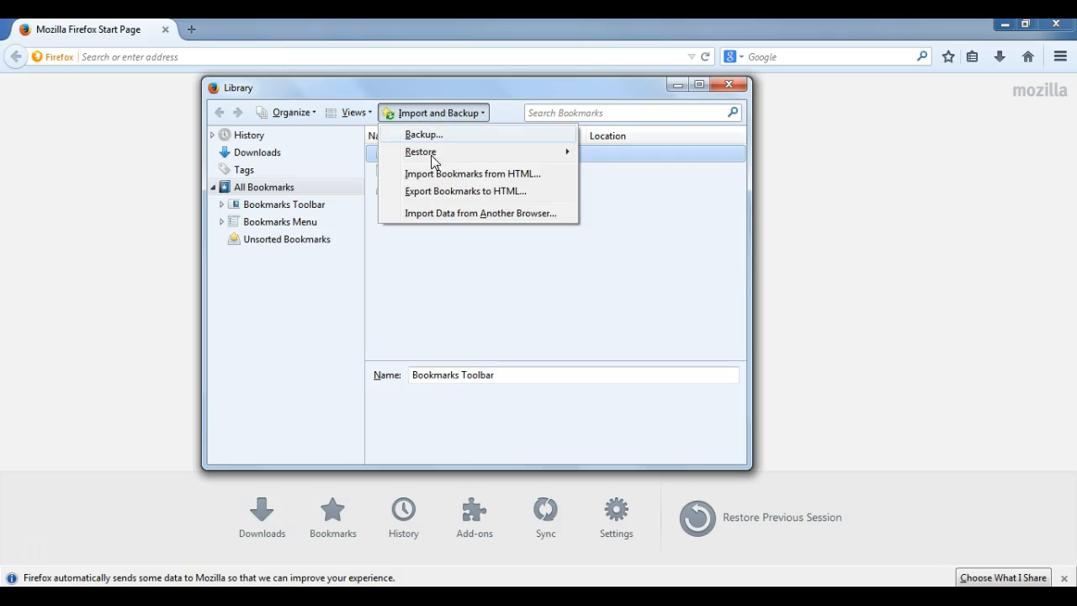
mouse_move(441, 191)
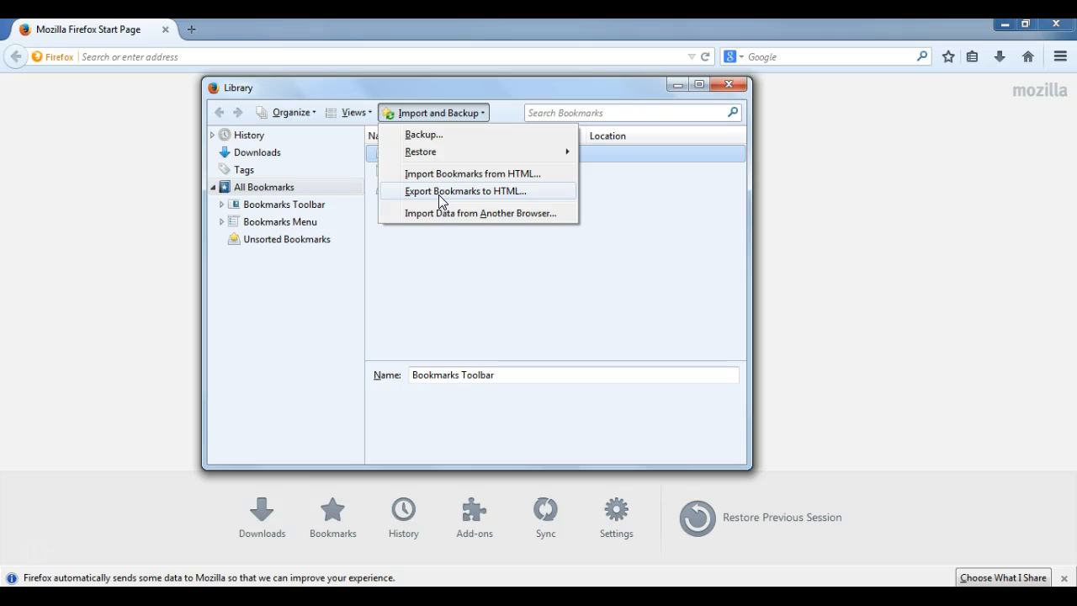
Step: Export the bookmarks as bookmarks.html to the Desktop
click(463, 191)
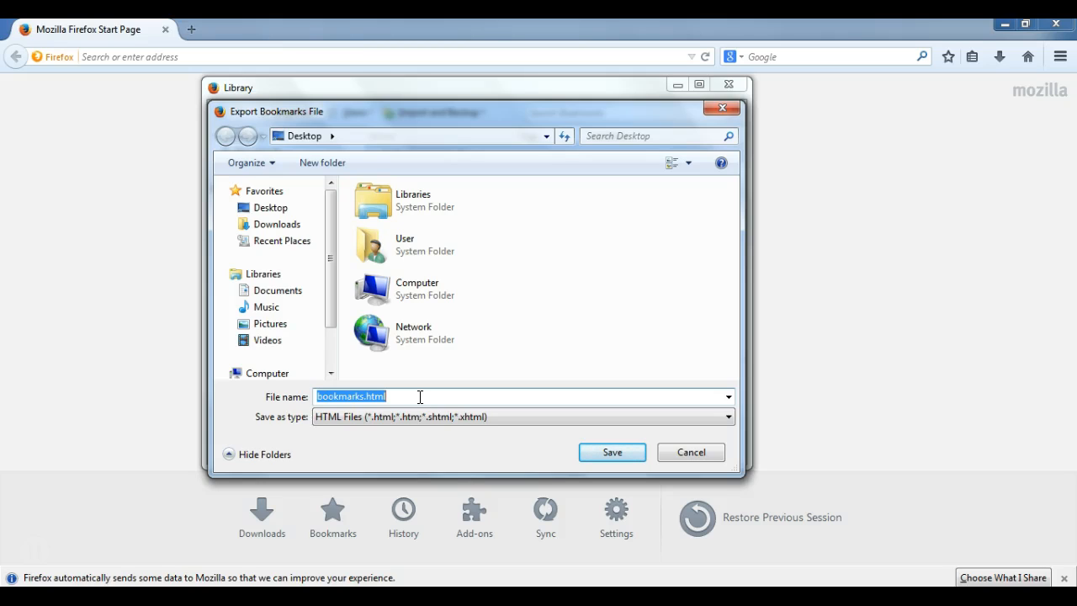
mouse_move(612, 451)
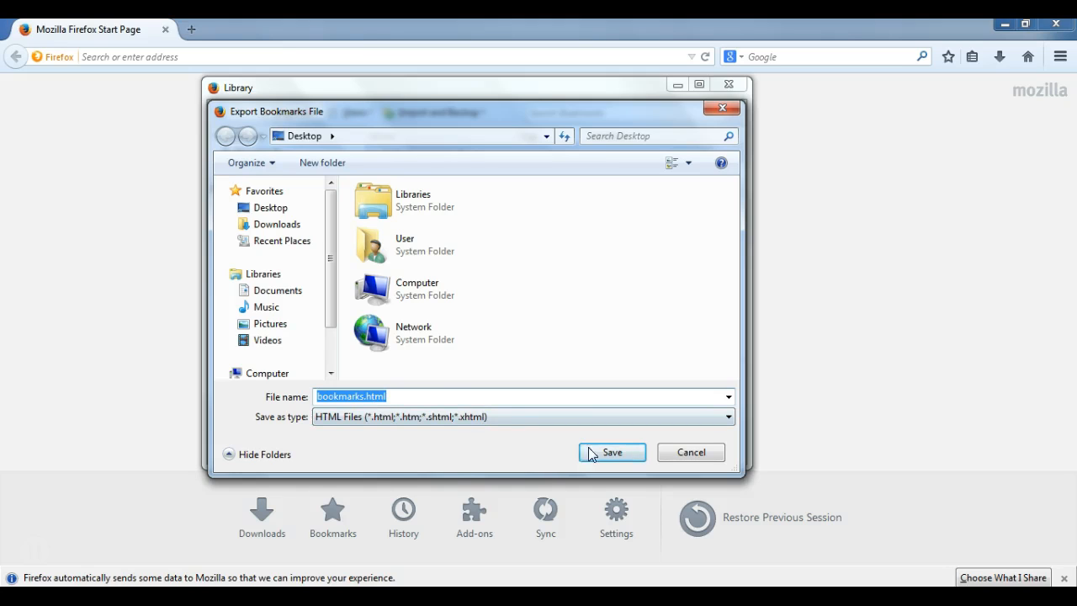
click(612, 451)
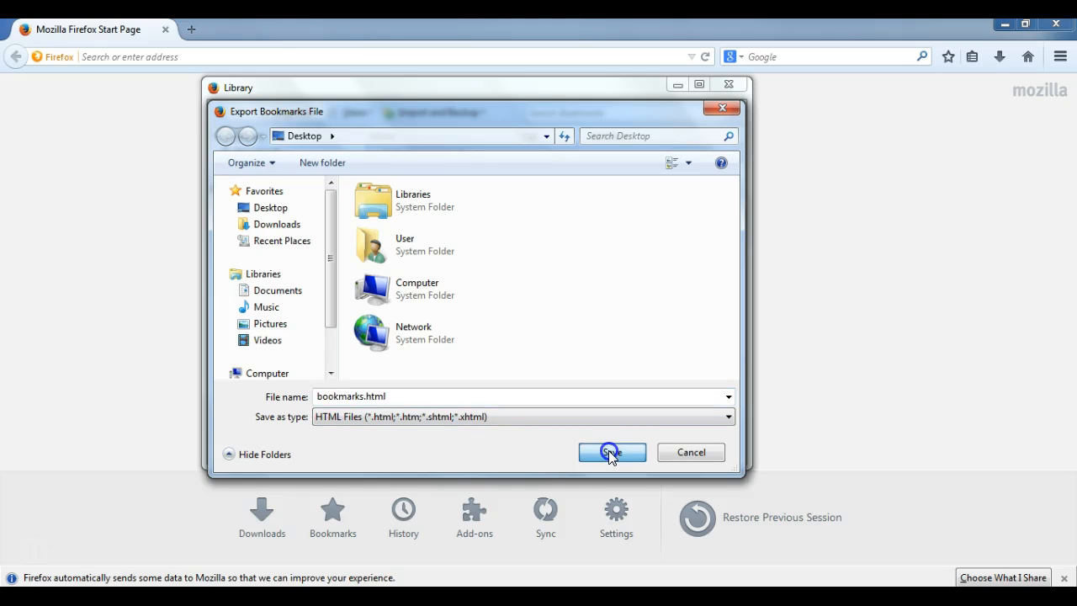
click(611, 452)
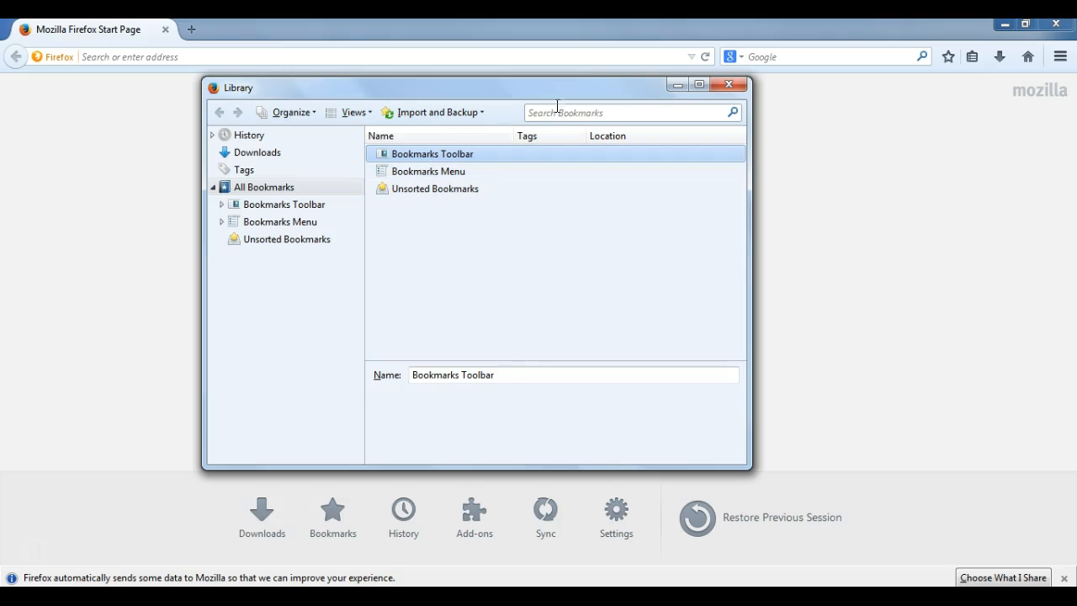
mouse_move(729, 84)
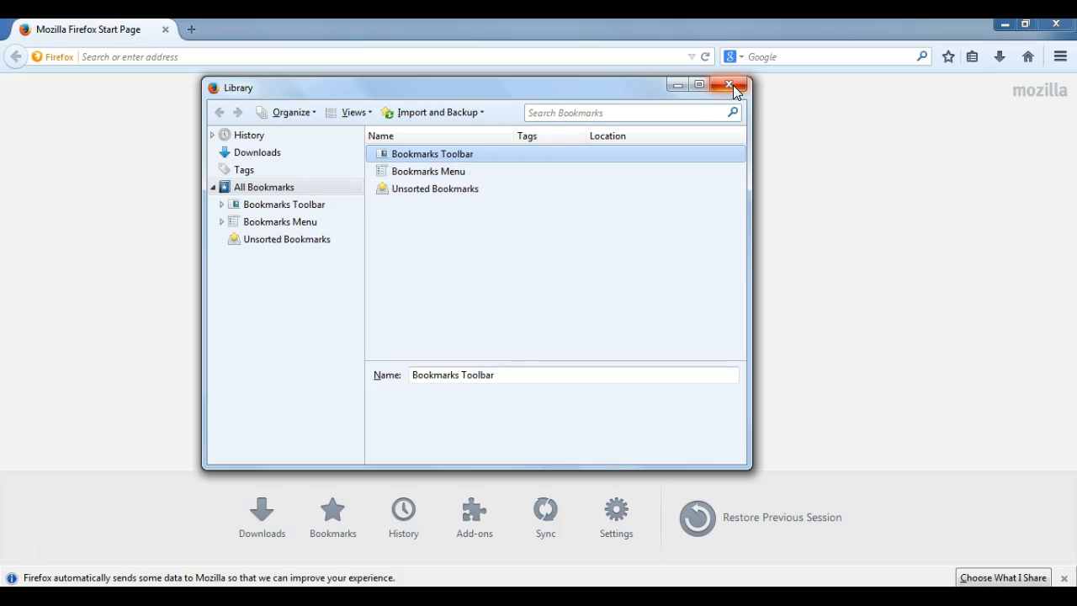
mouse_move(420, 171)
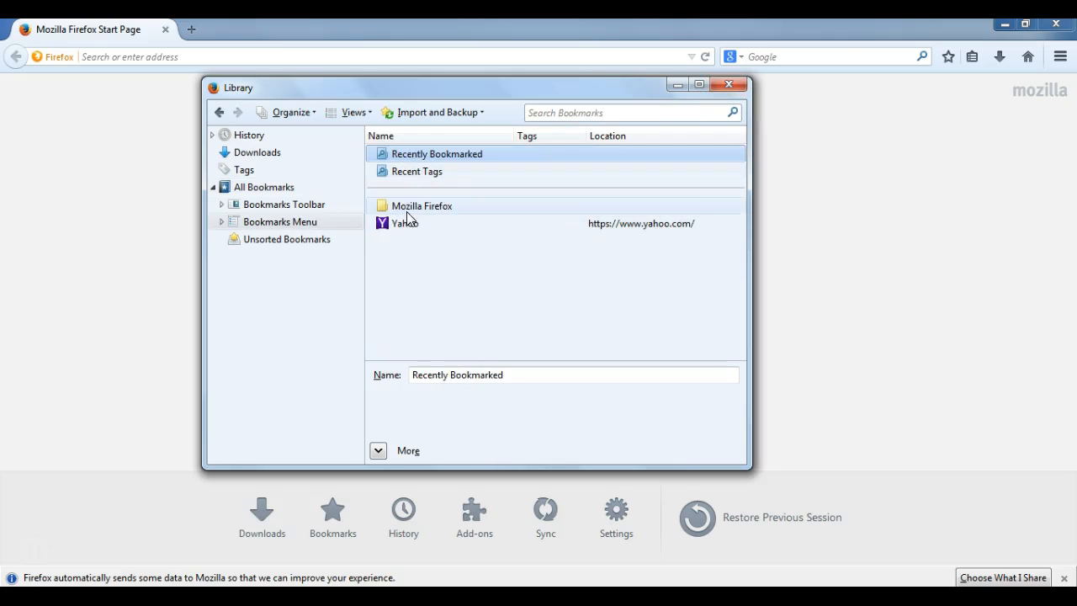
Step: Delete the Yahoo bookmark and Mozilla Firefox folder from Bookmarks Menu, then close Firefox
right_click(405, 223)
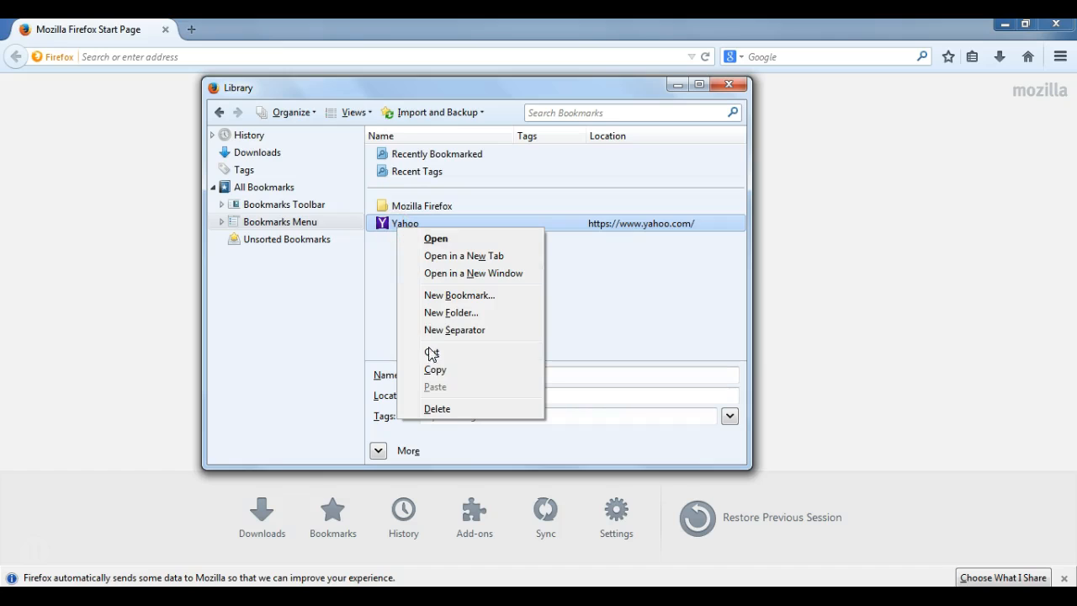
click(437, 408)
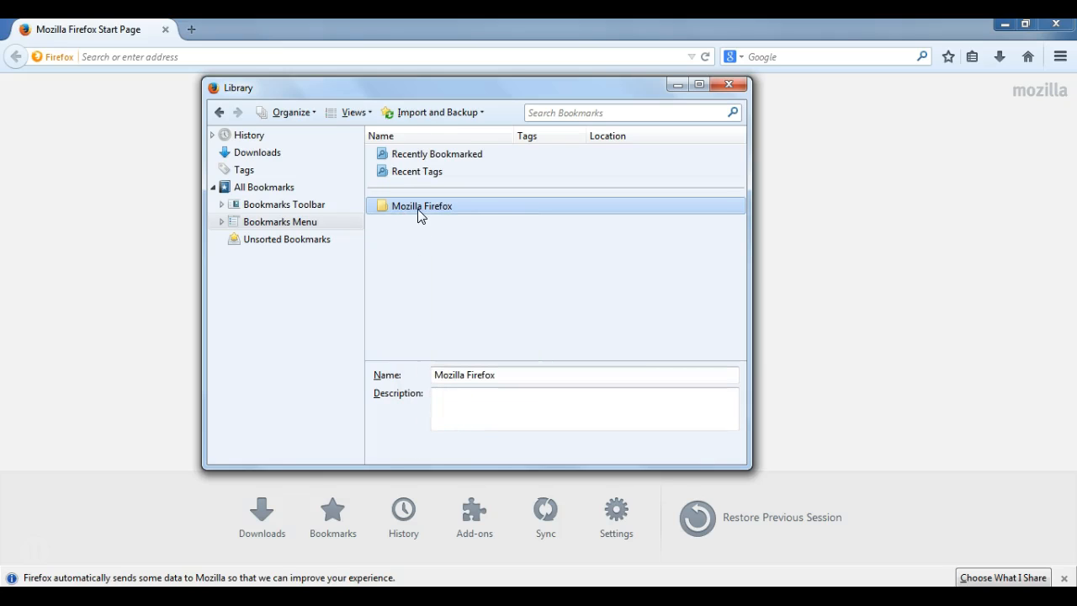
click(418, 209)
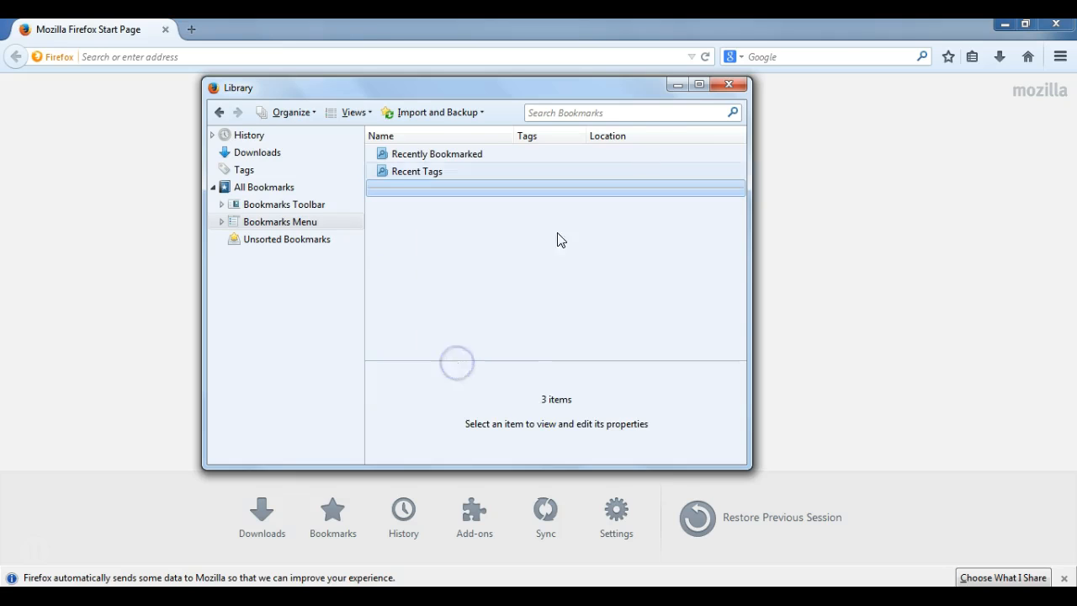
click(726, 84)
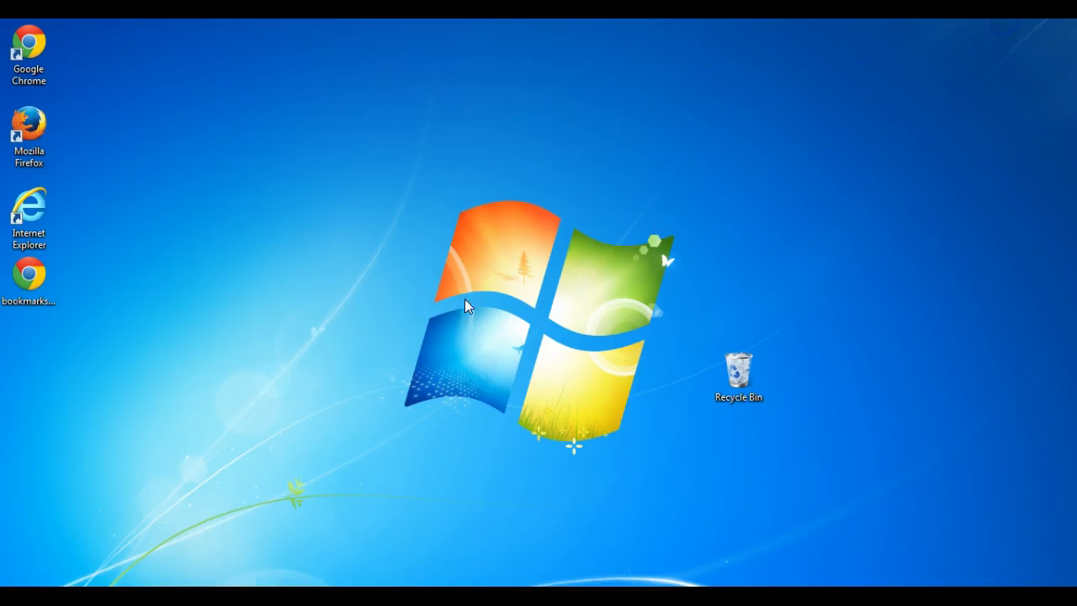
Step: Drag bookmarks.html to the desktop centre and relaunch Firefox
drag(29, 277, 387, 215)
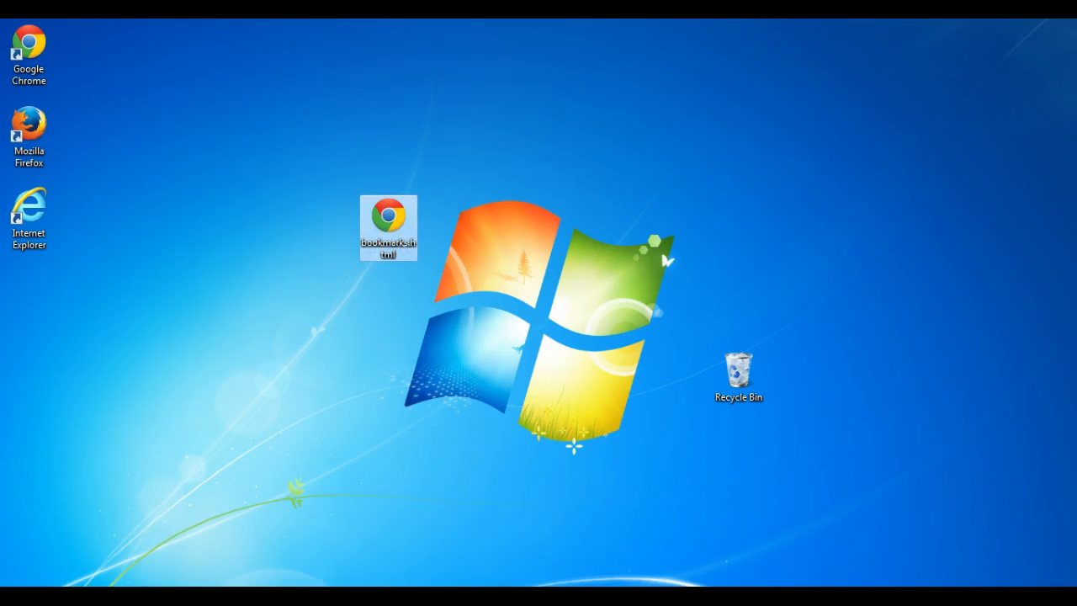
double_click(29, 126)
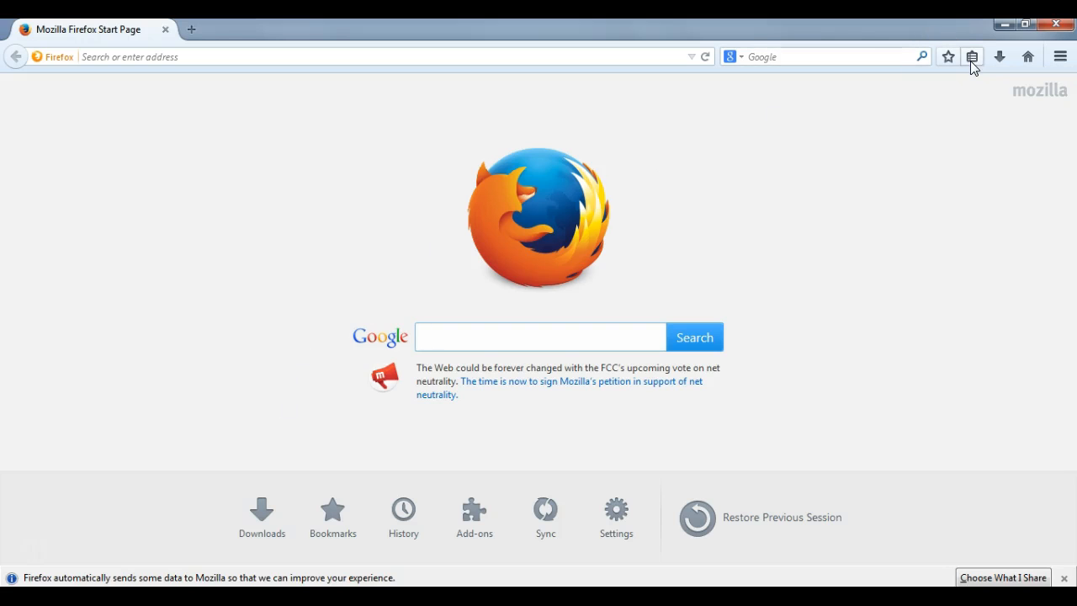
Step: Open Show All Bookmarks to display the Library's Toolbar, Menu and Unsorted folders
click(971, 57)
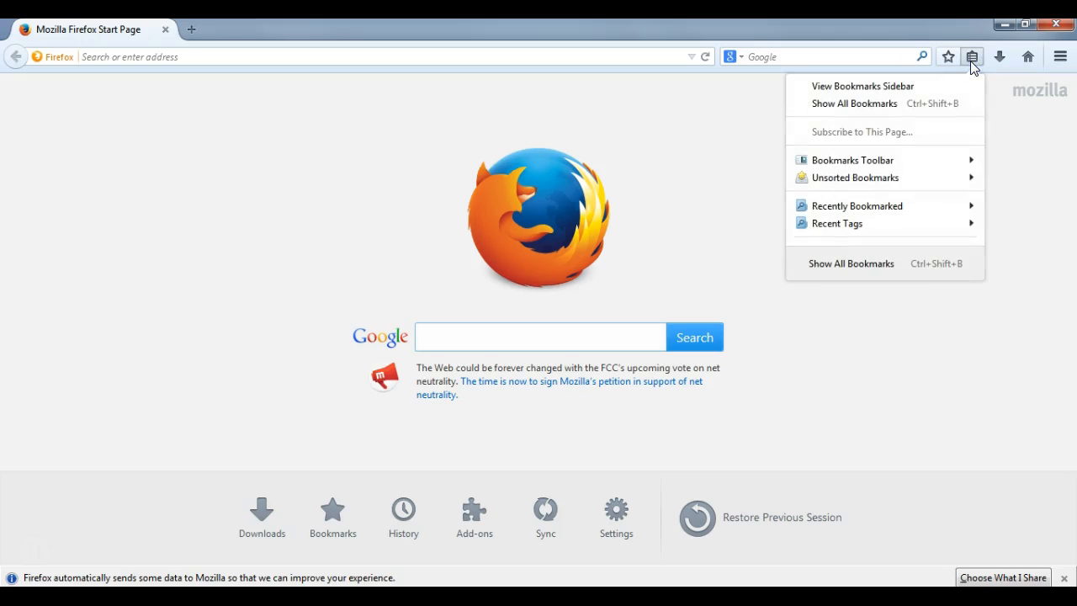
mouse_move(853, 102)
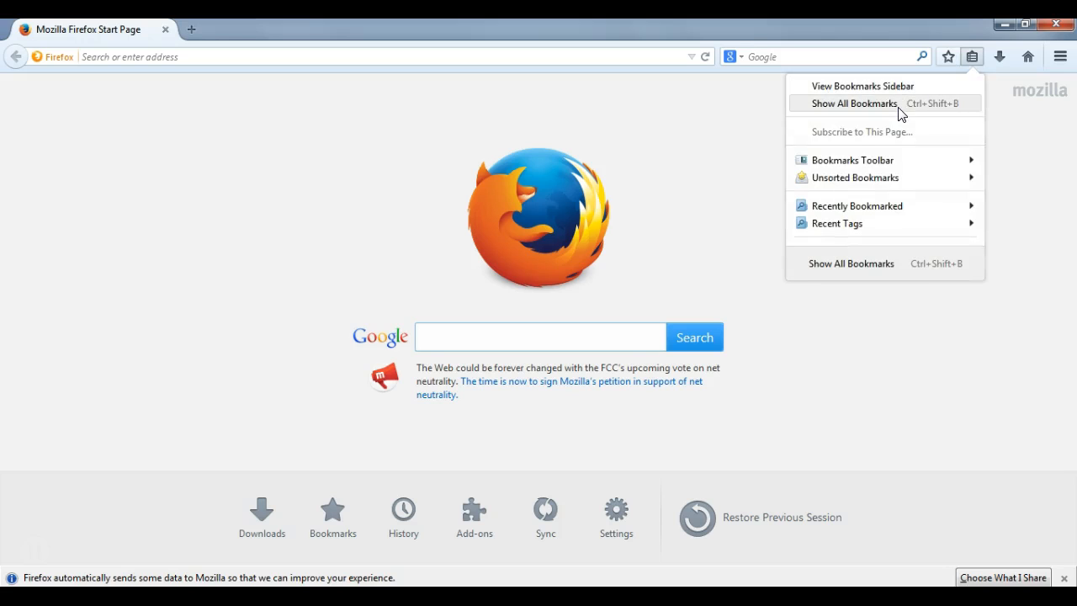
click(855, 103)
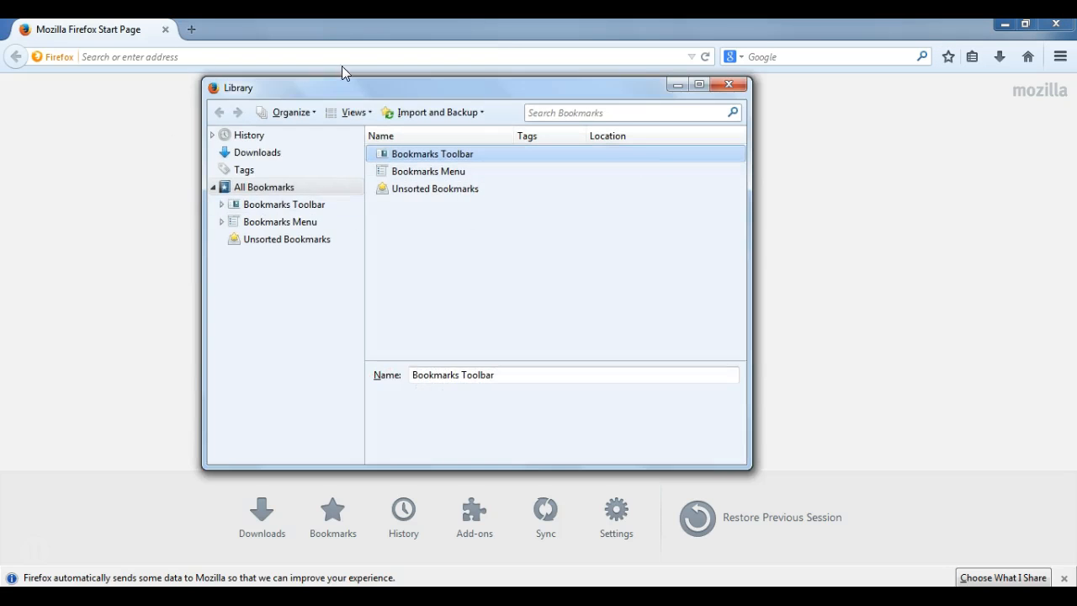
mouse_move(433, 111)
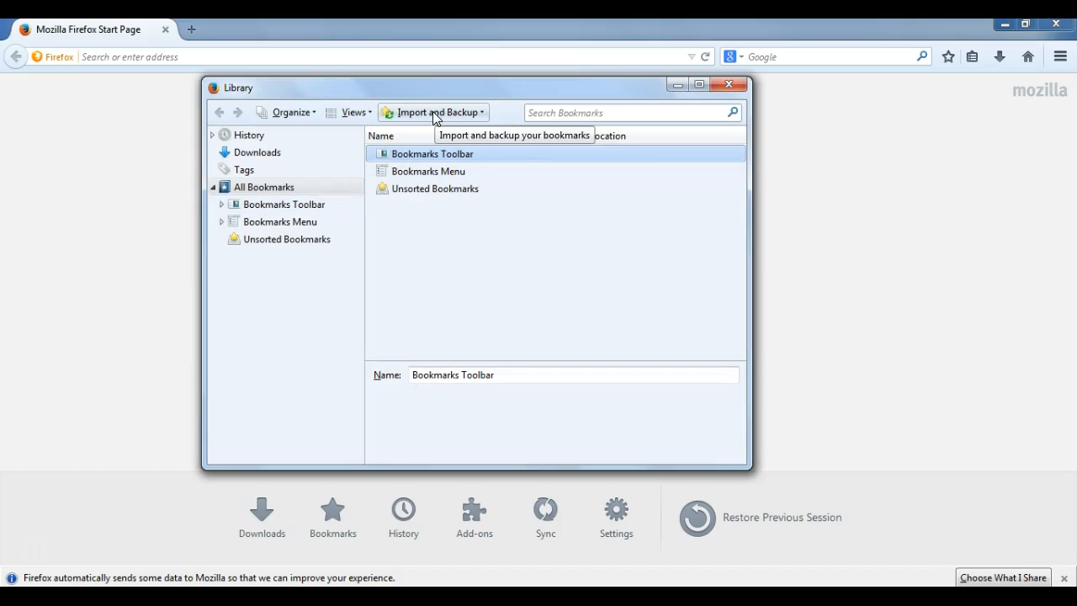
click(433, 112)
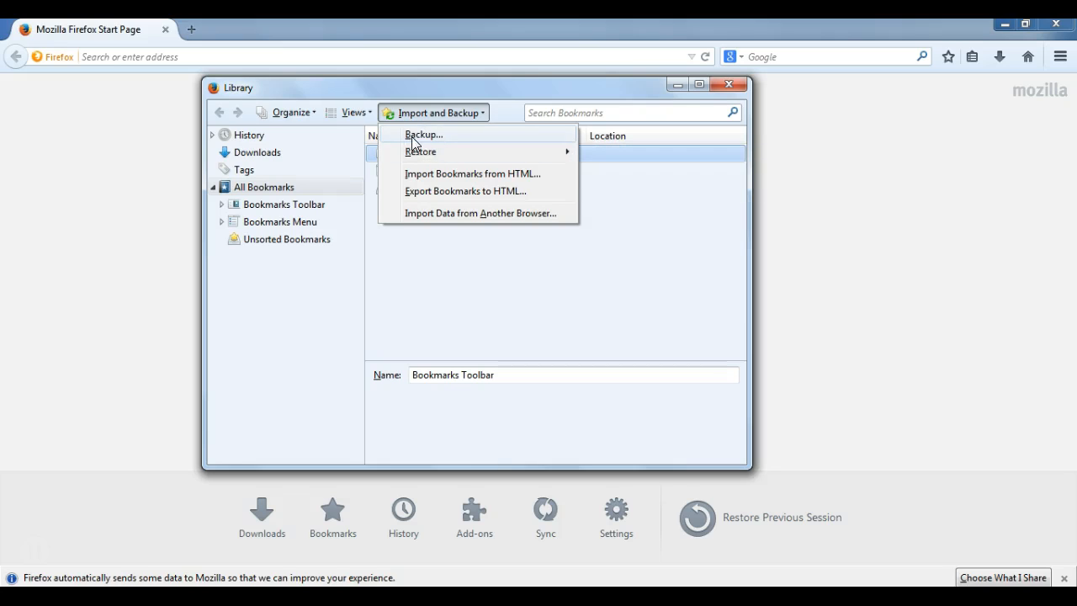
mouse_move(421, 151)
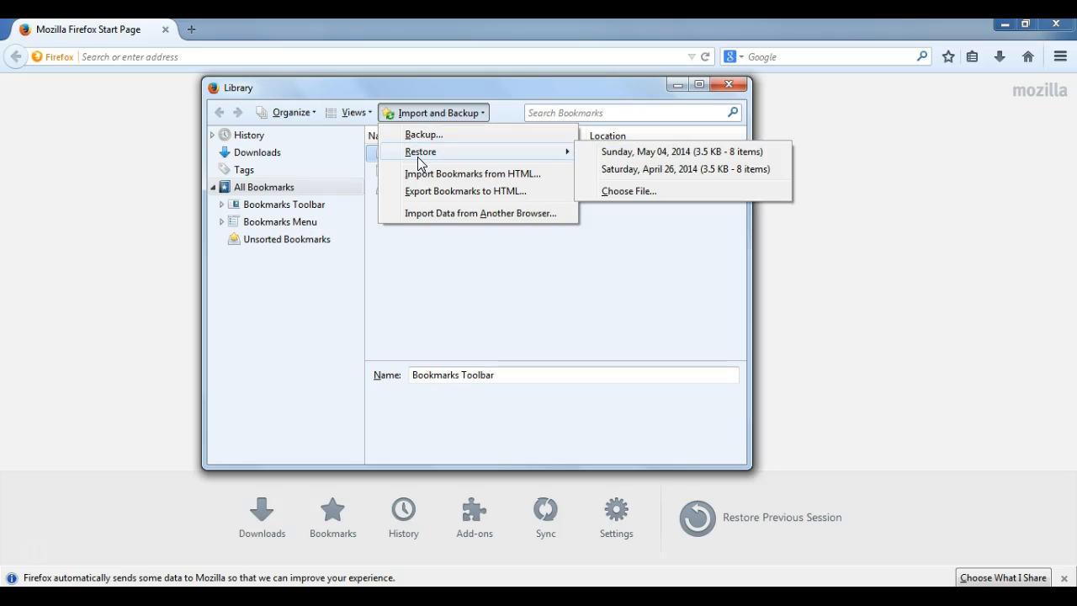
mouse_move(631, 169)
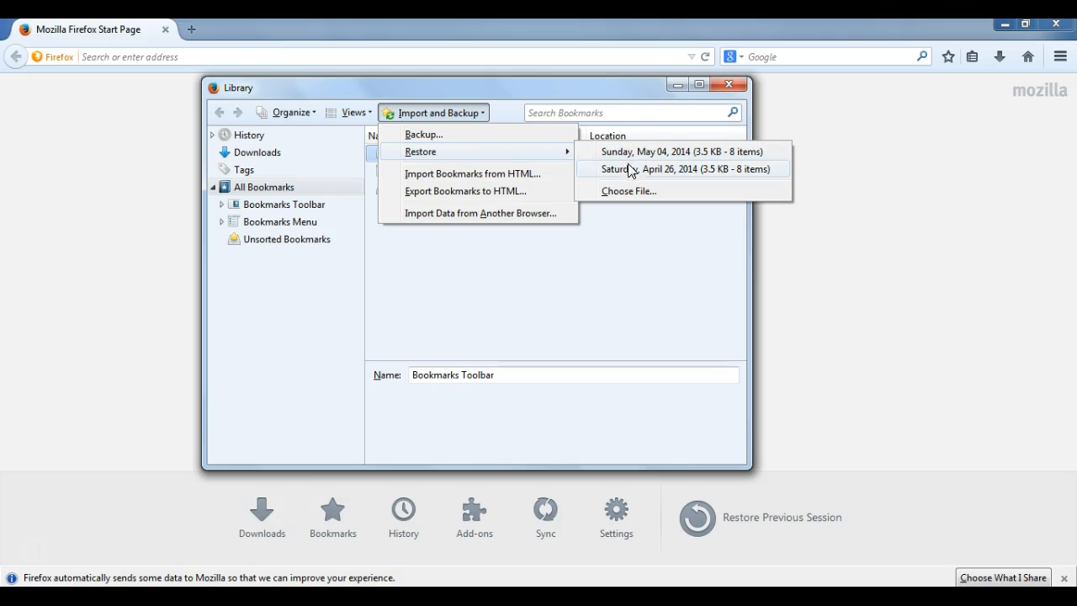
mouse_move(629, 155)
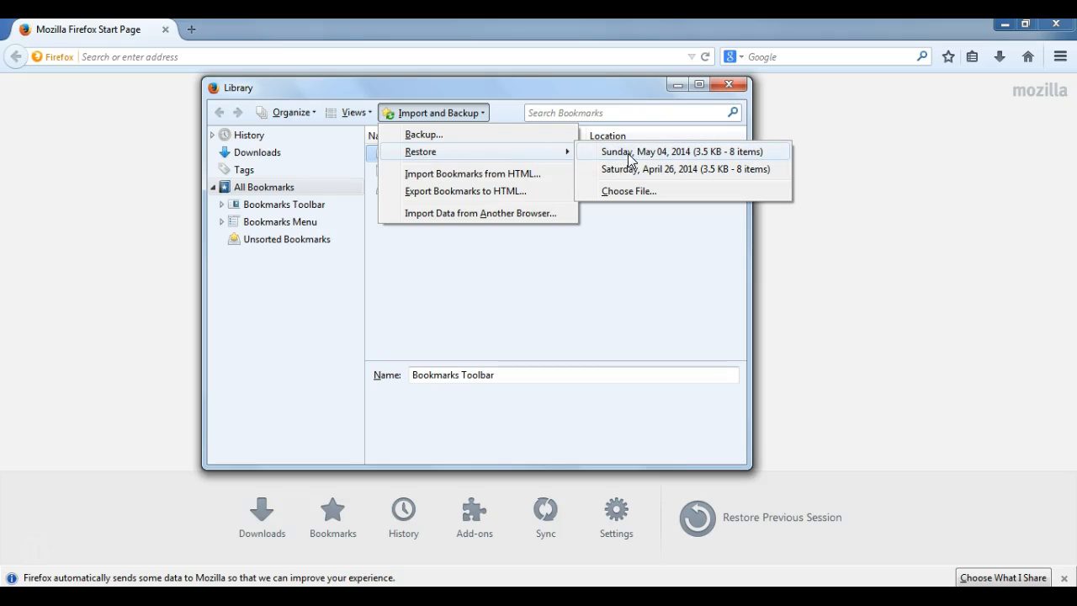
mouse_move(633, 169)
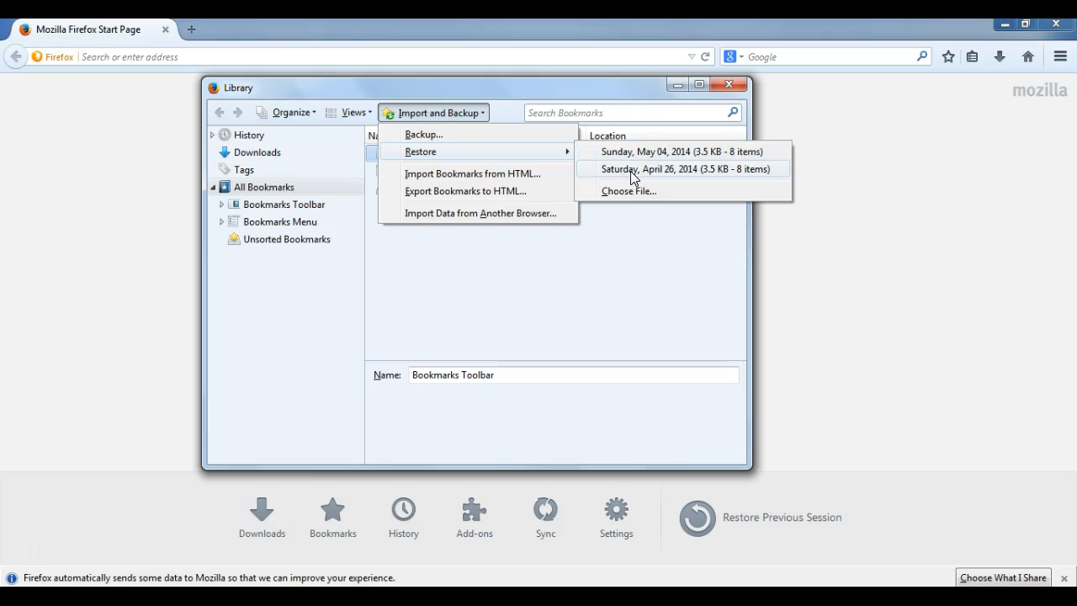
click(685, 168)
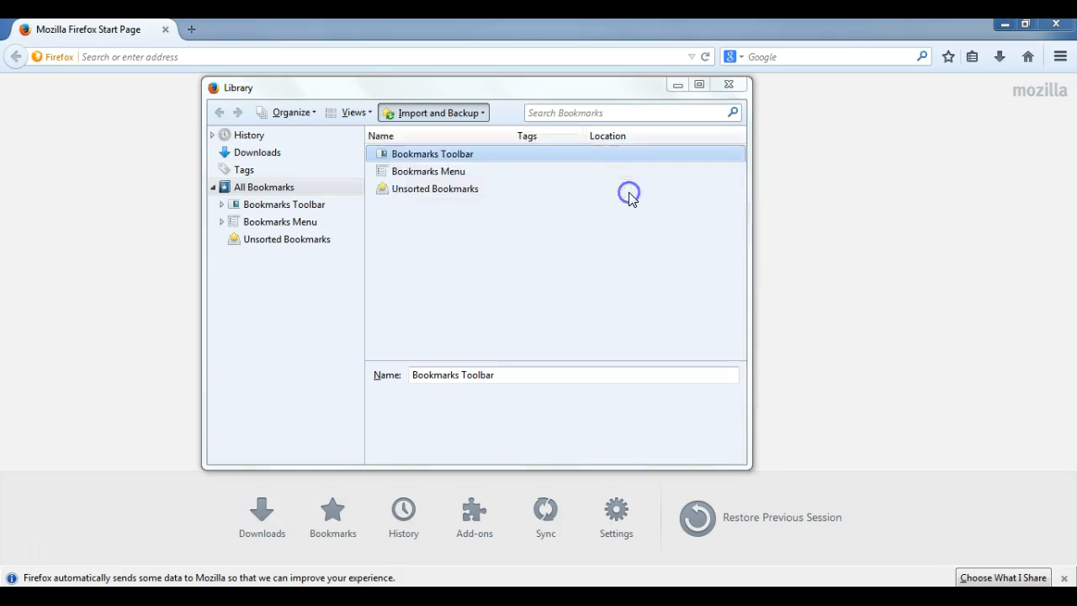
Step: Import Bookmarks from HTML using the Desktop's bookmarks.html file
click(433, 112)
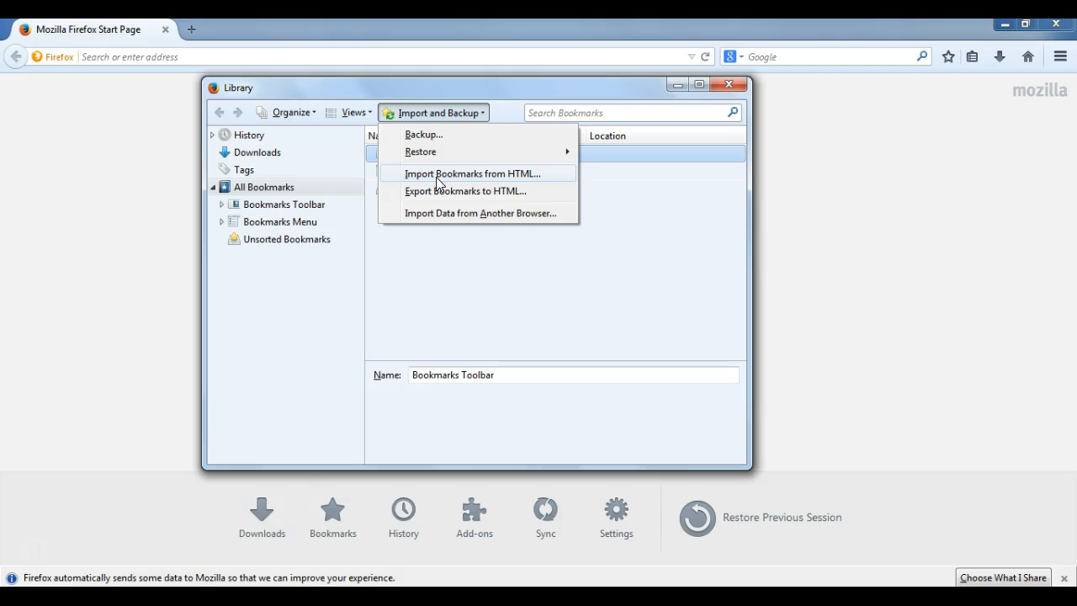
click(474, 173)
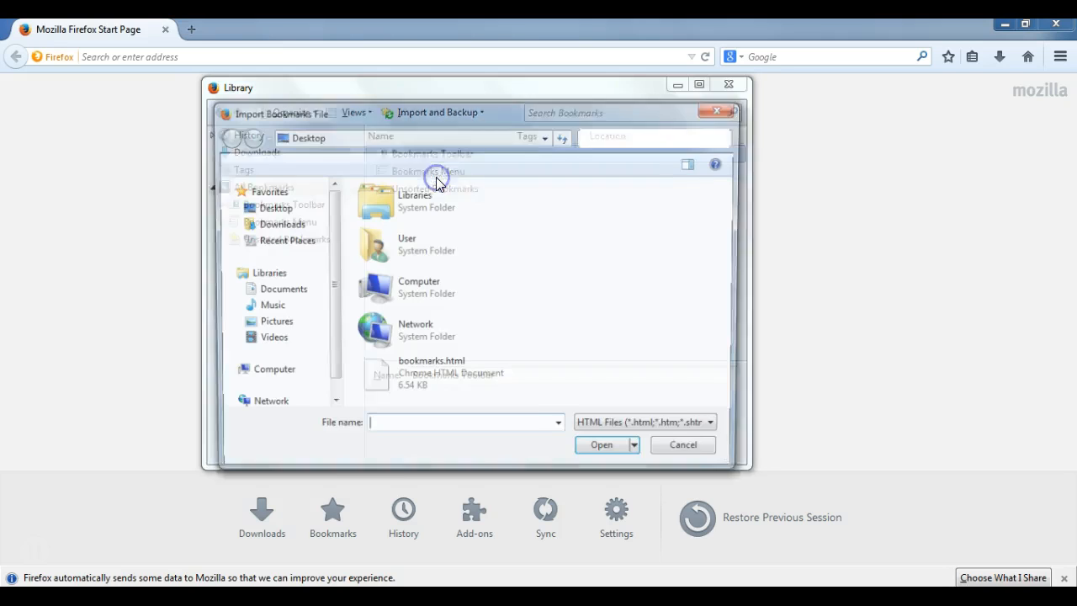
click(429, 376)
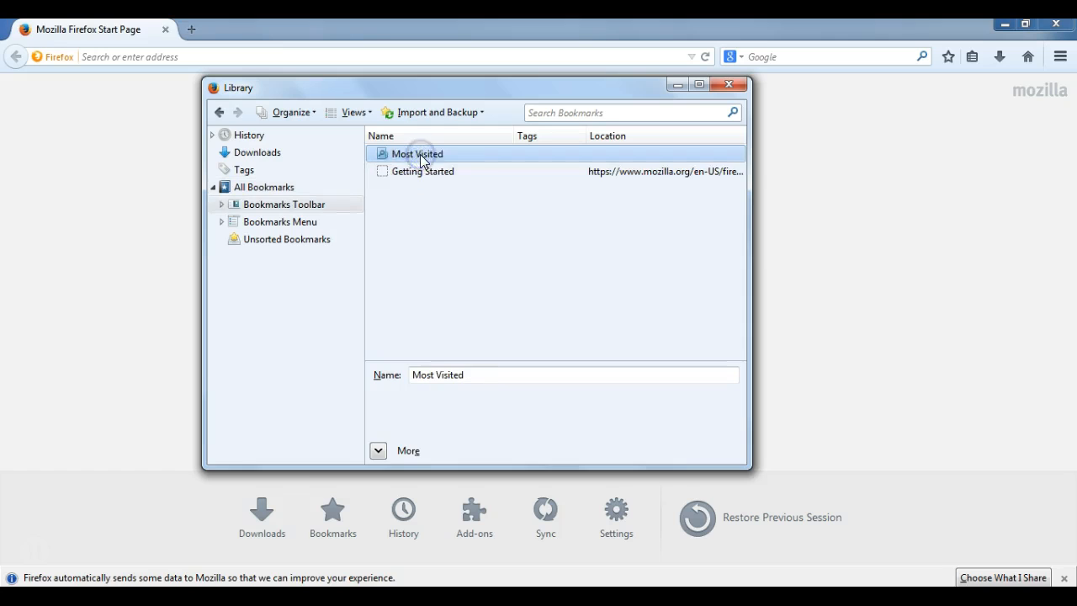
Step: View Bookmarks Menu to confirm Yahoo and the Mozilla Firefox folder returned
click(264, 187)
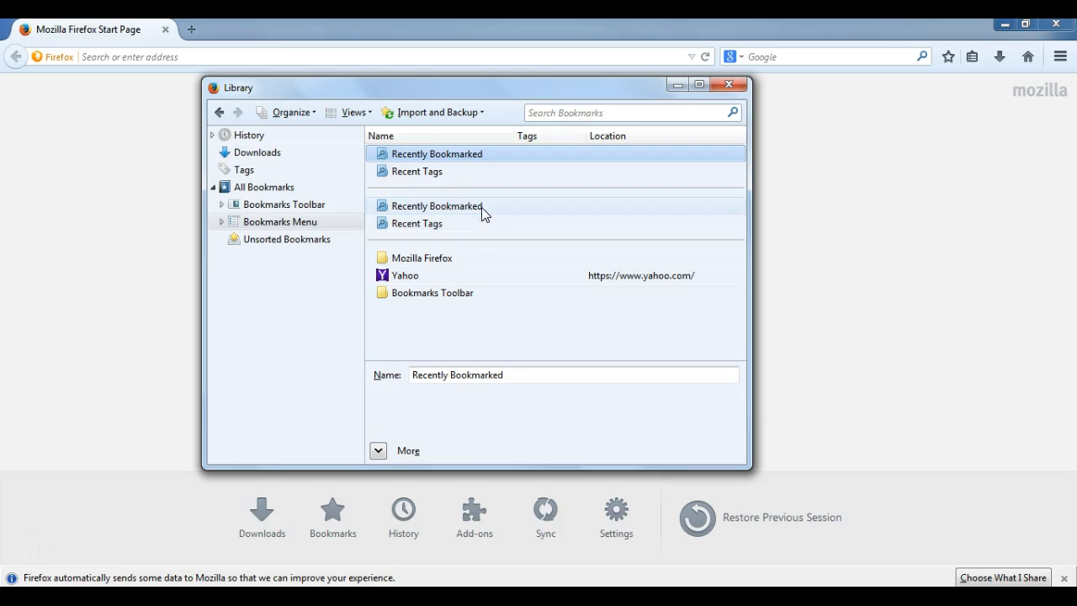
mouse_move(436, 112)
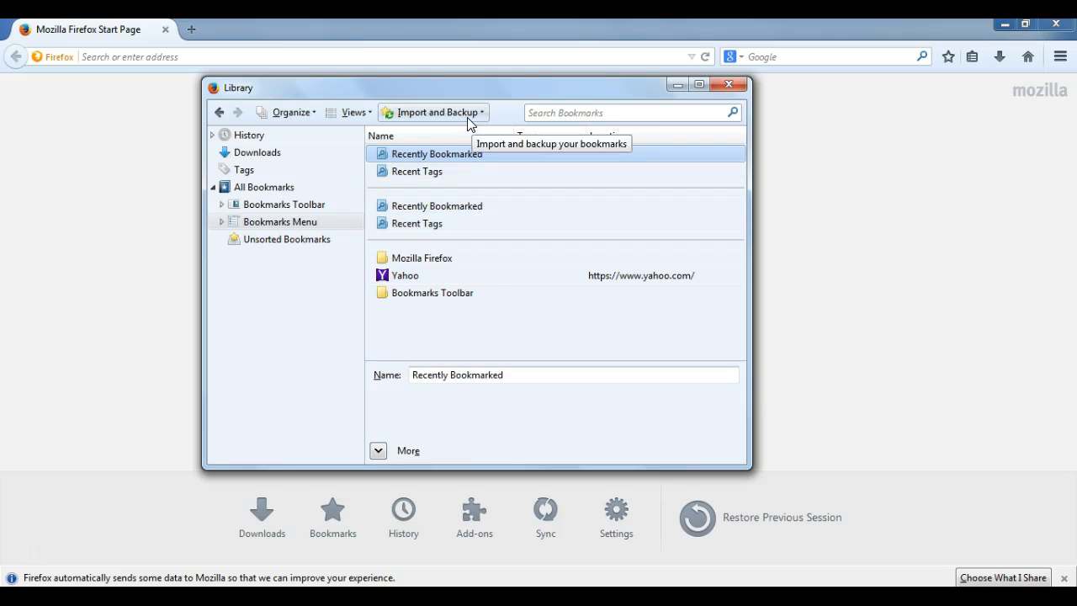
click(433, 112)
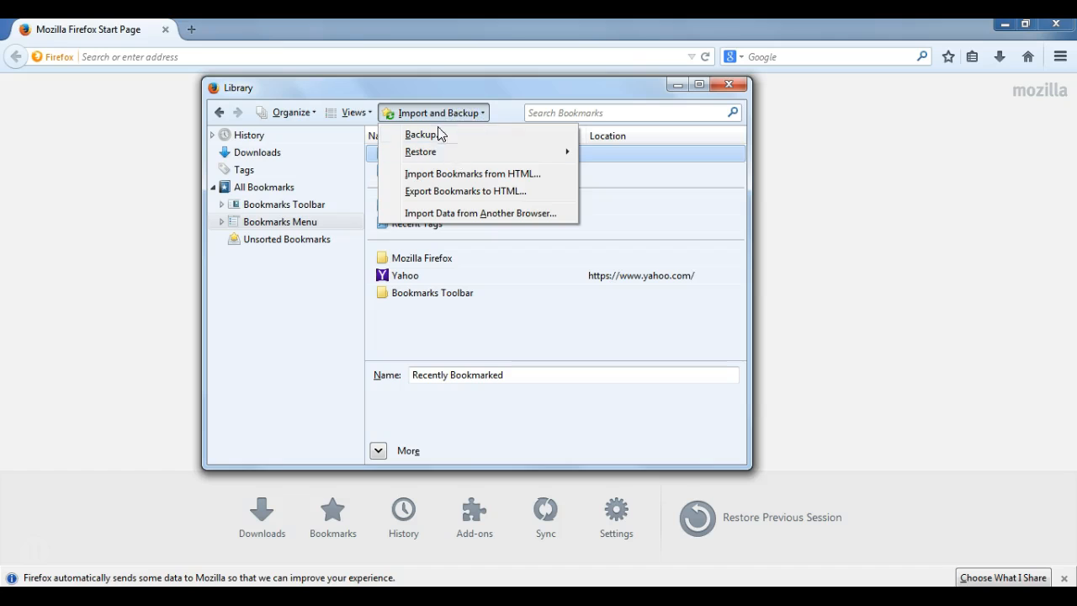